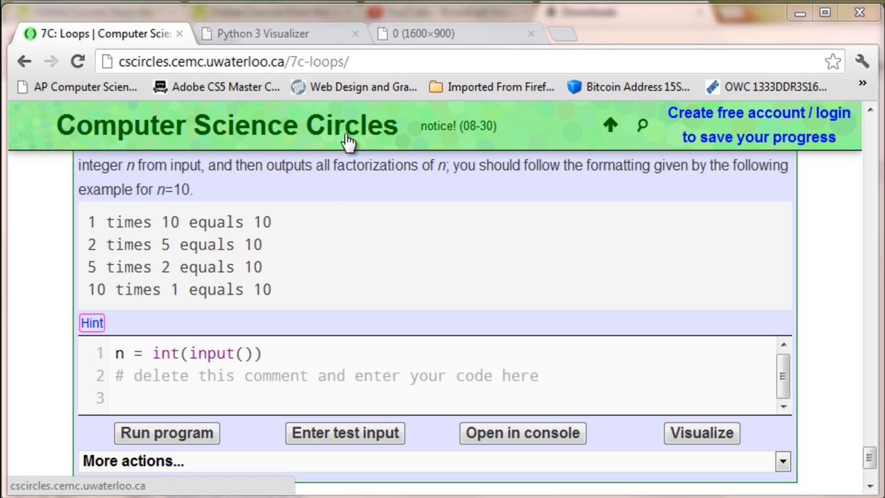
pyautogui.moveTo(325, 188)
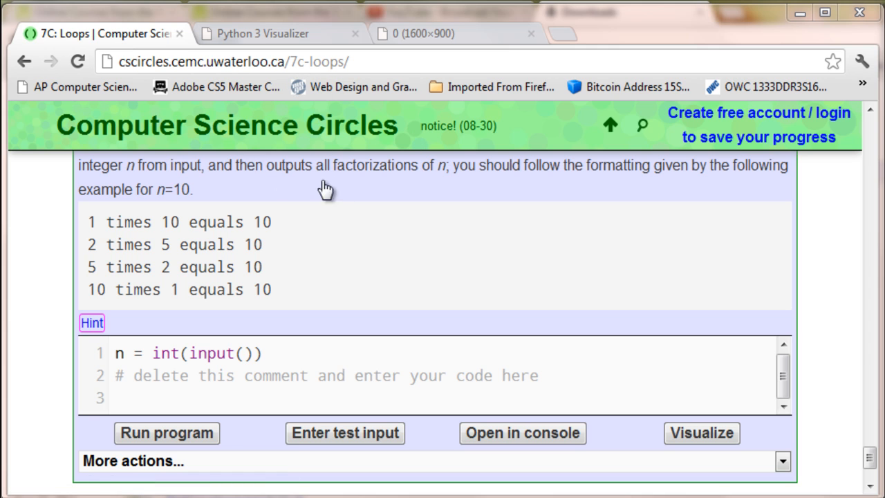
pyautogui.scroll(3)
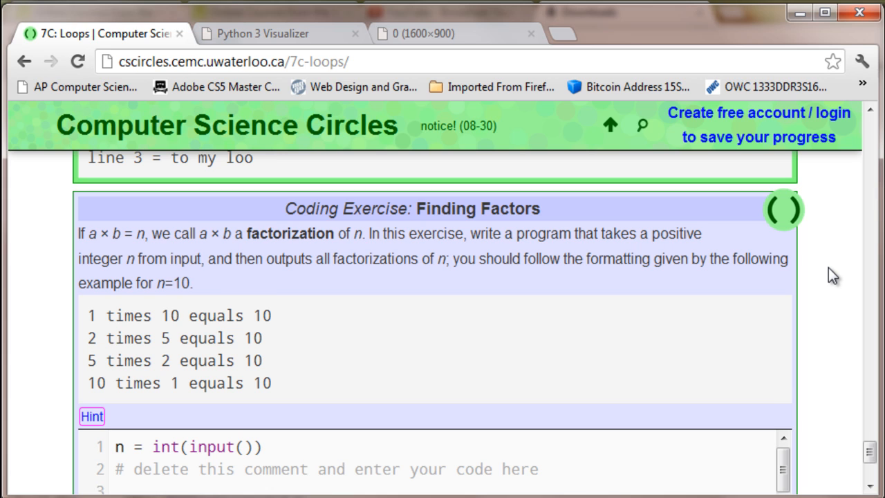
pyautogui.scroll(-3)
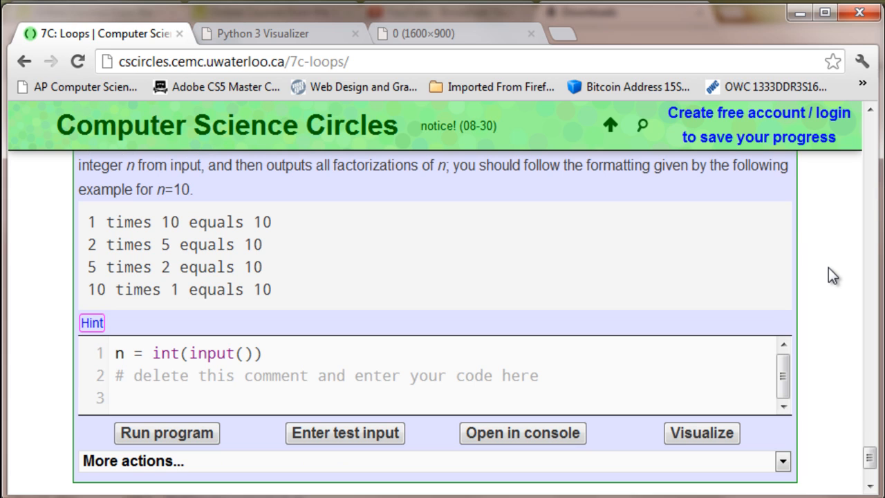
pyautogui.moveTo(91, 227)
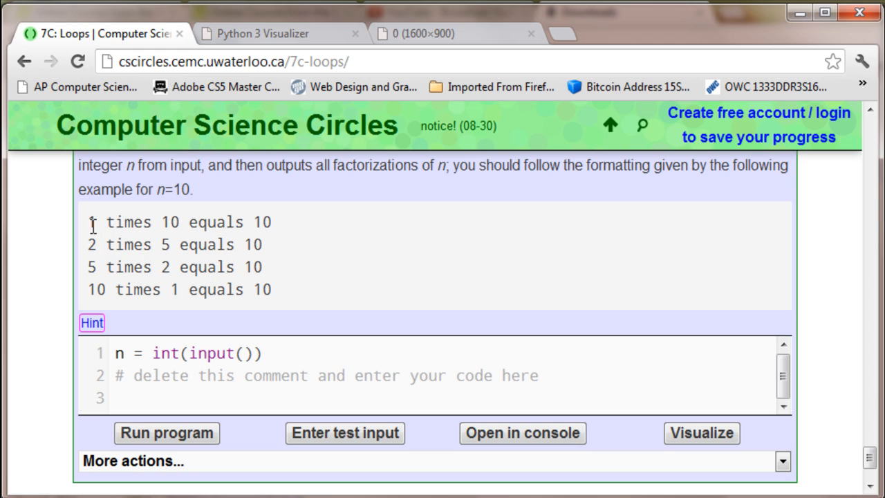
pyautogui.moveTo(738, 254)
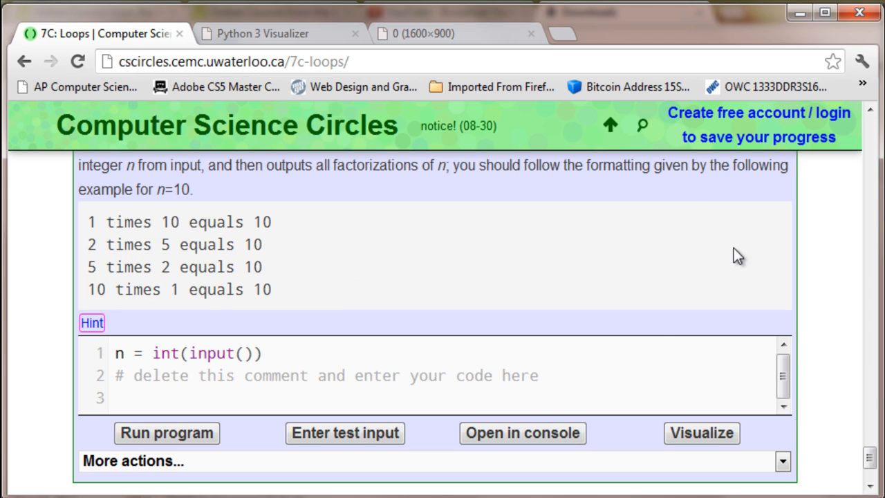
pyautogui.moveTo(870, 462)
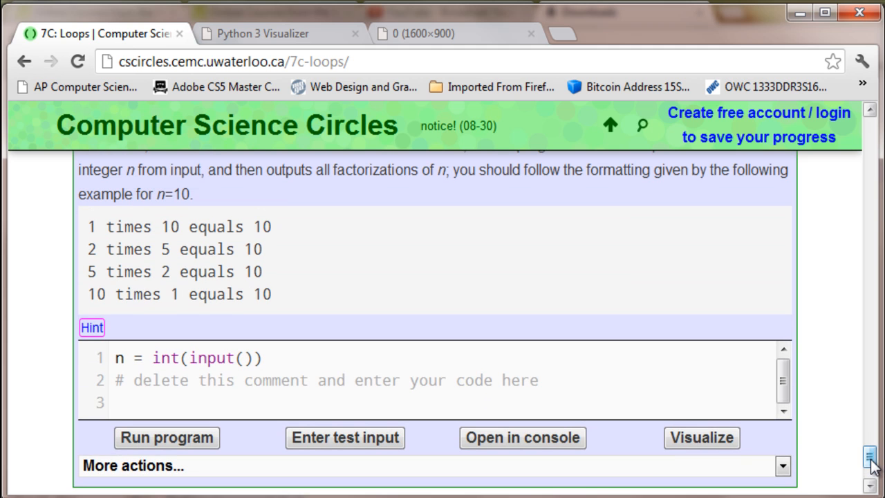
pyautogui.moveTo(193, 351)
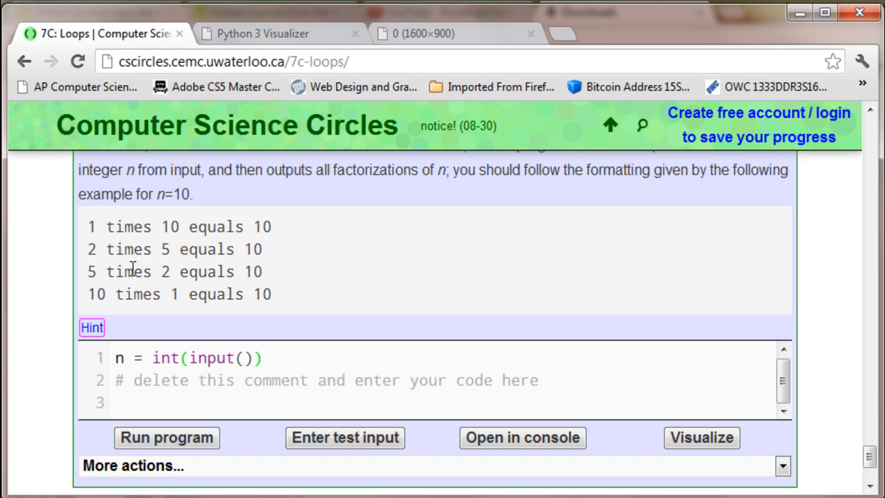
pyautogui.moveTo(326, 229)
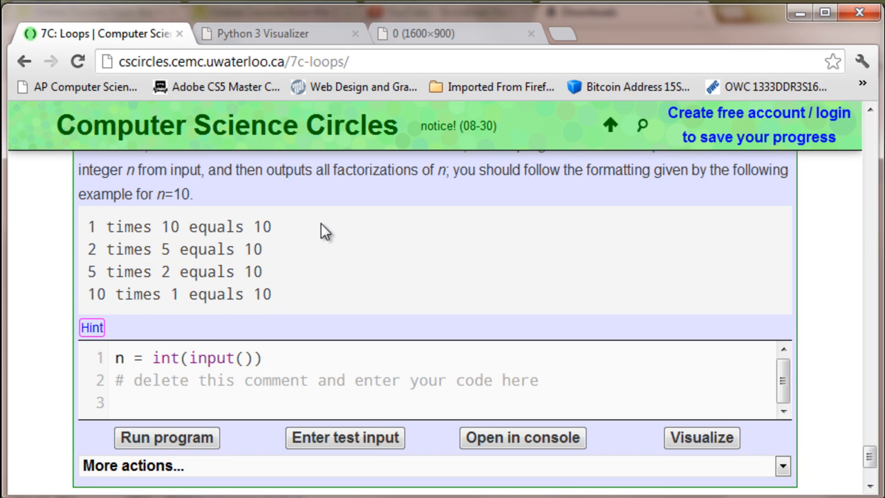
pyautogui.scroll(3)
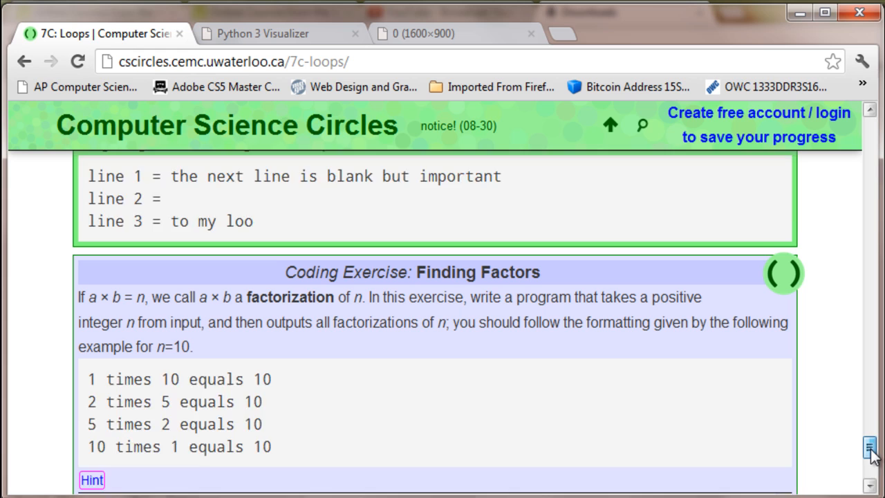
pyautogui.scroll(-3)
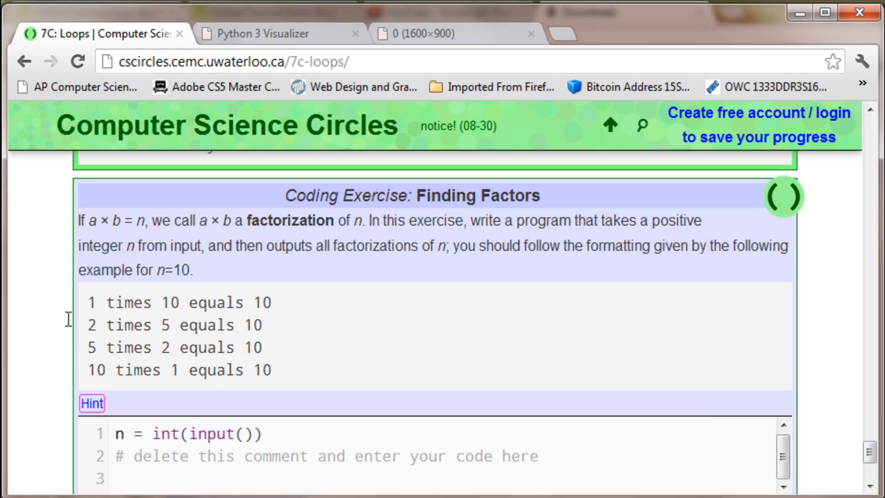
pyautogui.moveTo(131, 319)
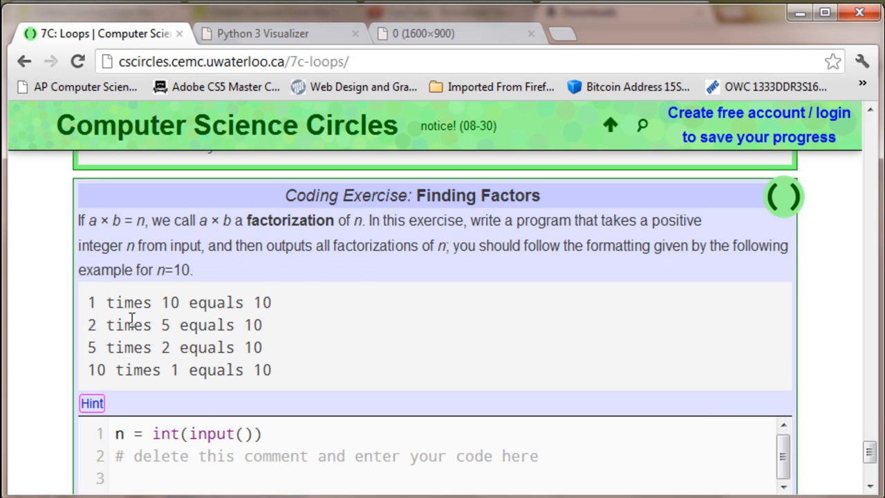
pyautogui.moveTo(358, 306)
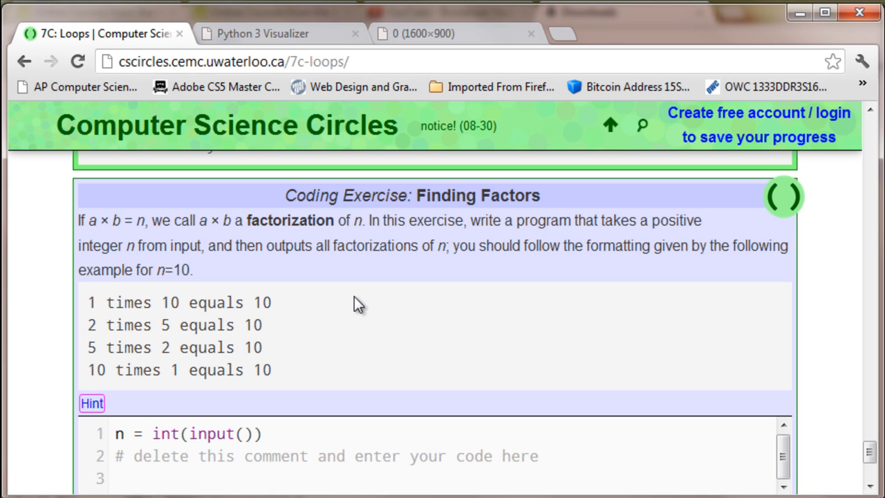
pyautogui.moveTo(870, 453)
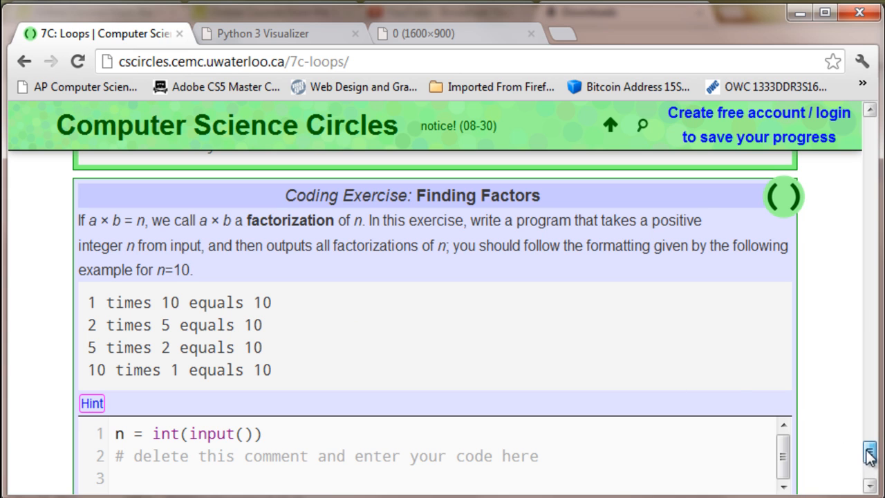
pyautogui.scroll(-3)
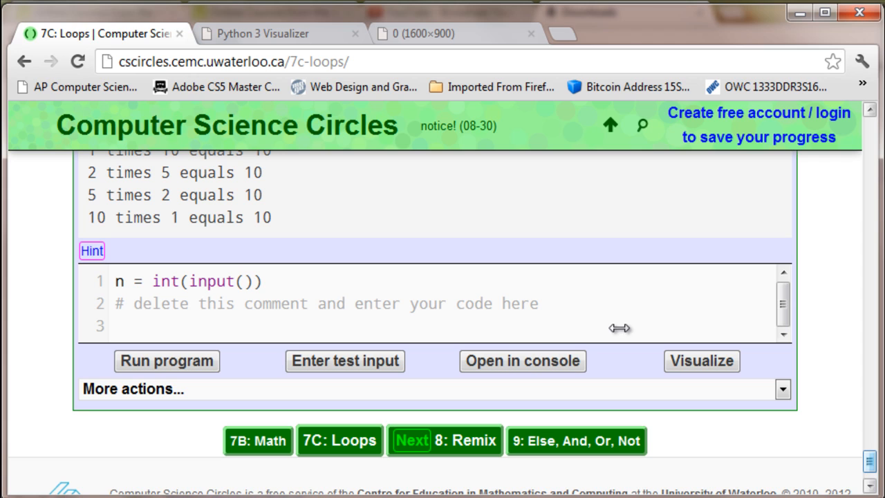
pyautogui.moveTo(315, 321)
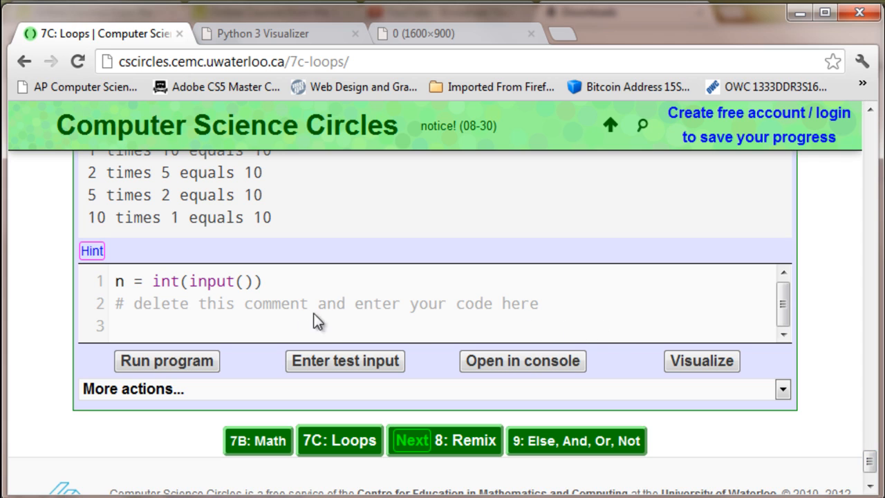
pyautogui.write('f')
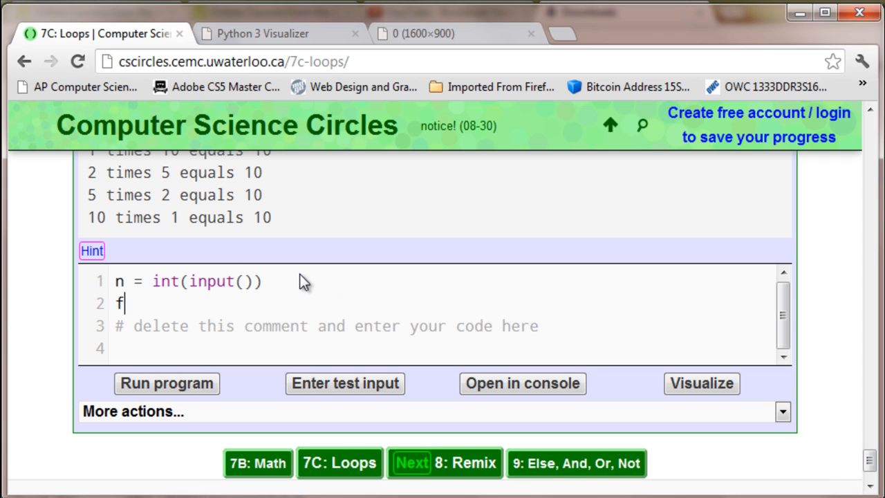
pyautogui.write('or o')
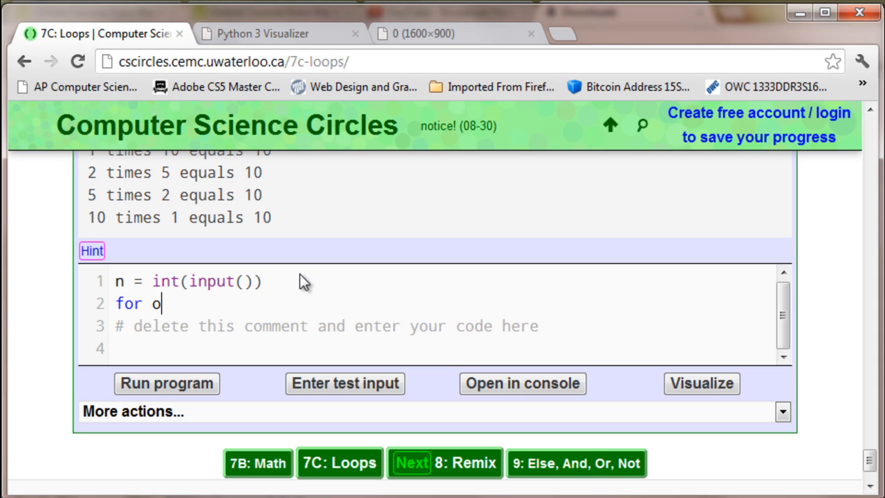
pyautogui.write('uter in ranger')
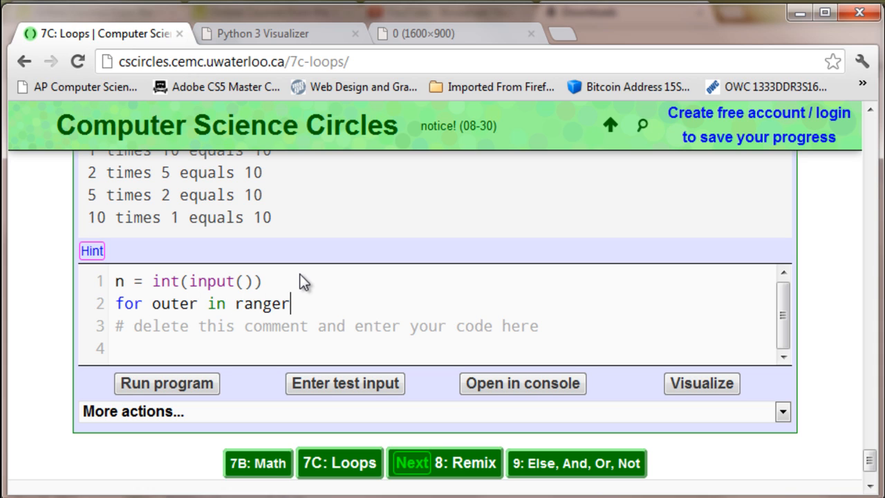
pyautogui.write('(1,')
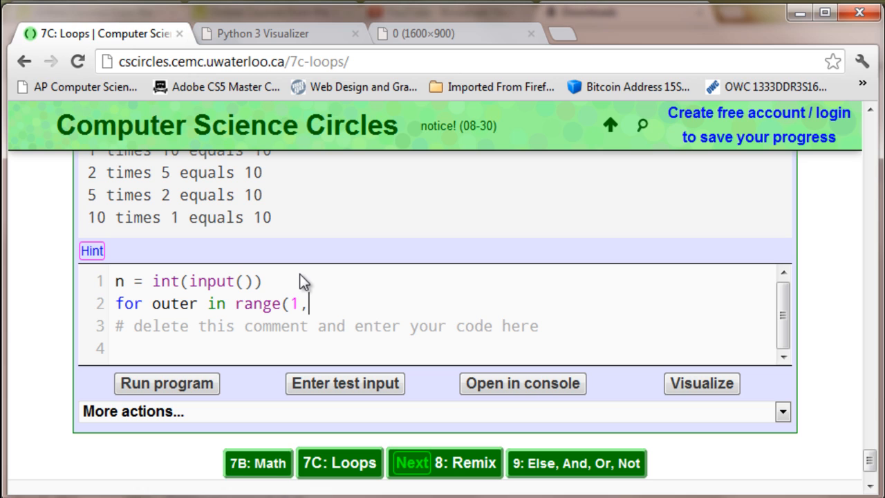
pyautogui.write('(n+1)')
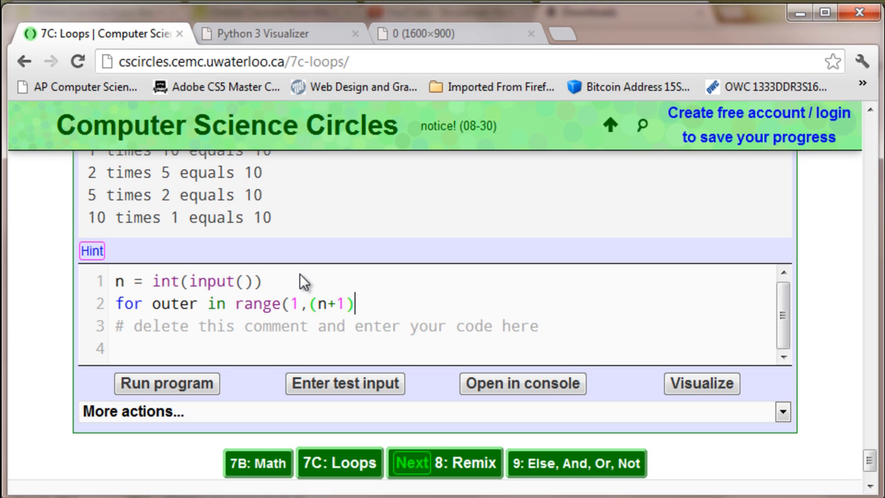
pyautogui.write(':')
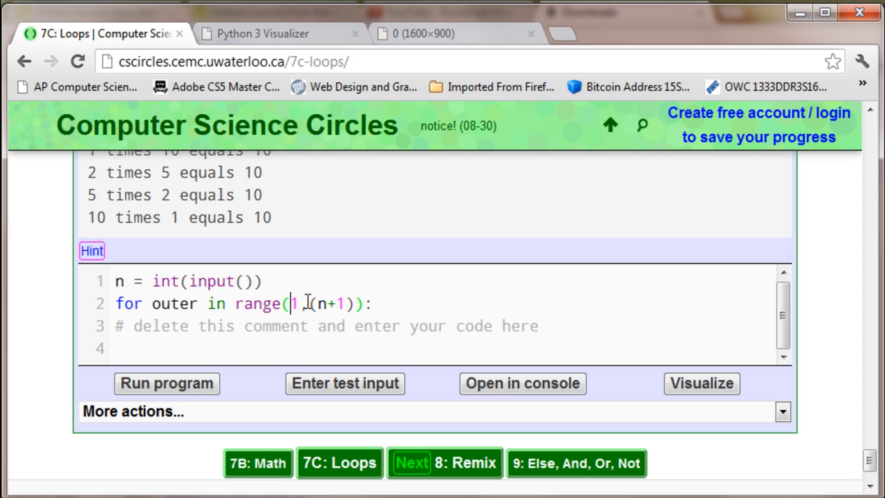
pyautogui.write(',')
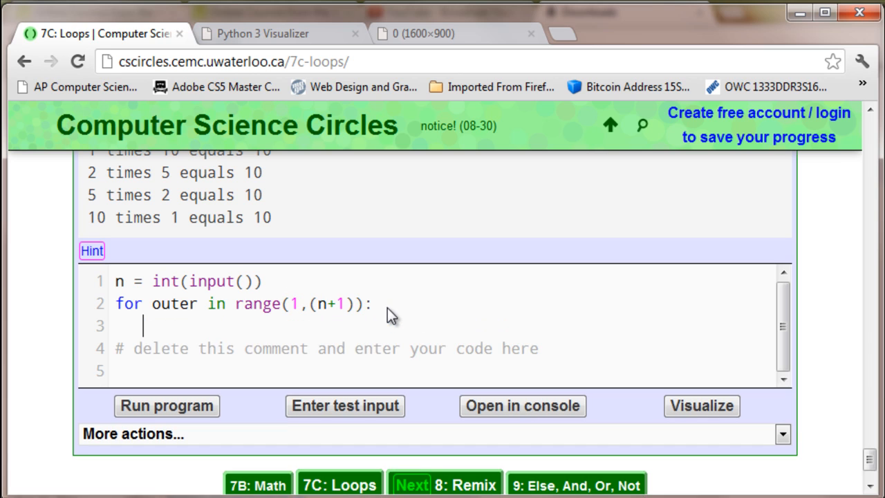
pyautogui.write('for')
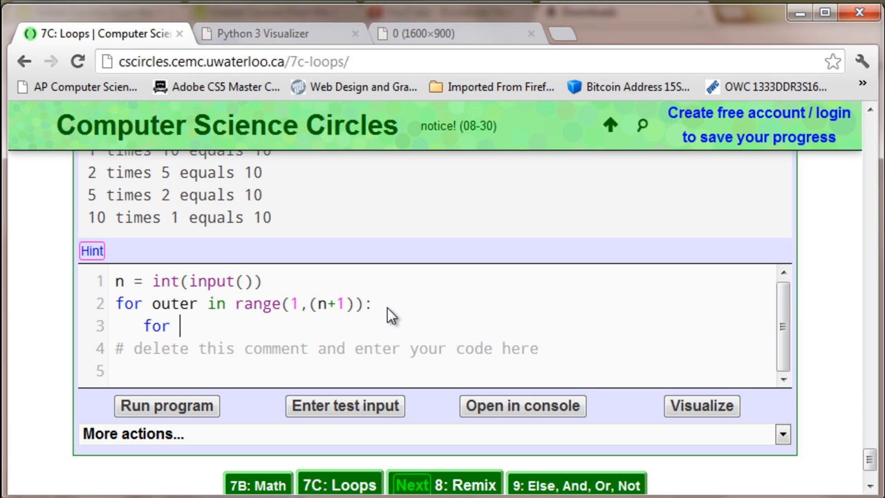
pyautogui.write('inner i')
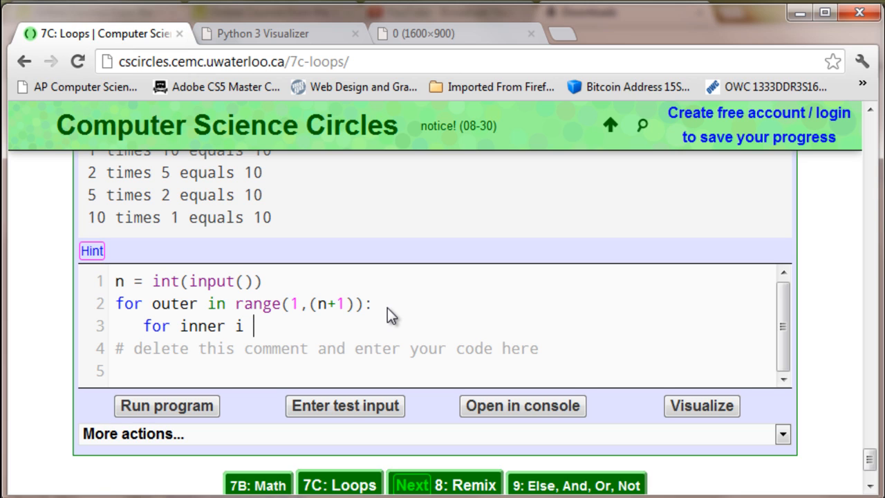
pyautogui.write('n range')
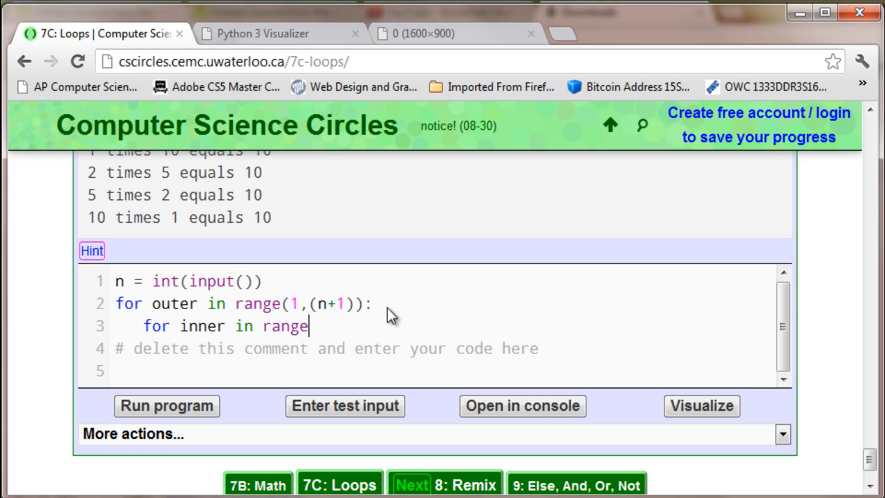
pyautogui.write('(1, (')
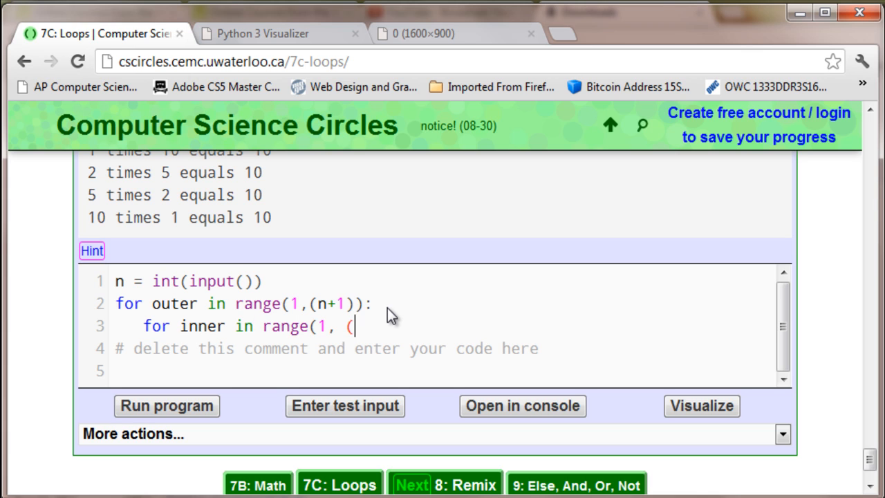
pyautogui.write('n')
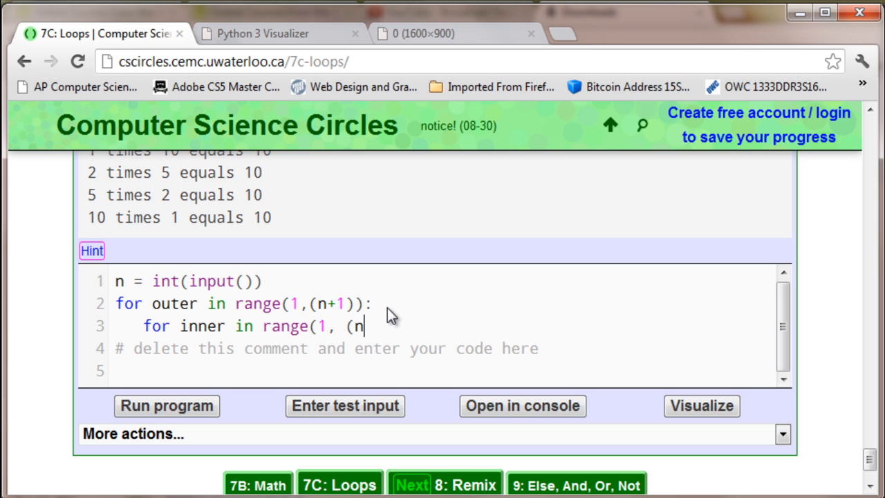
pyautogui.write('+1)):')
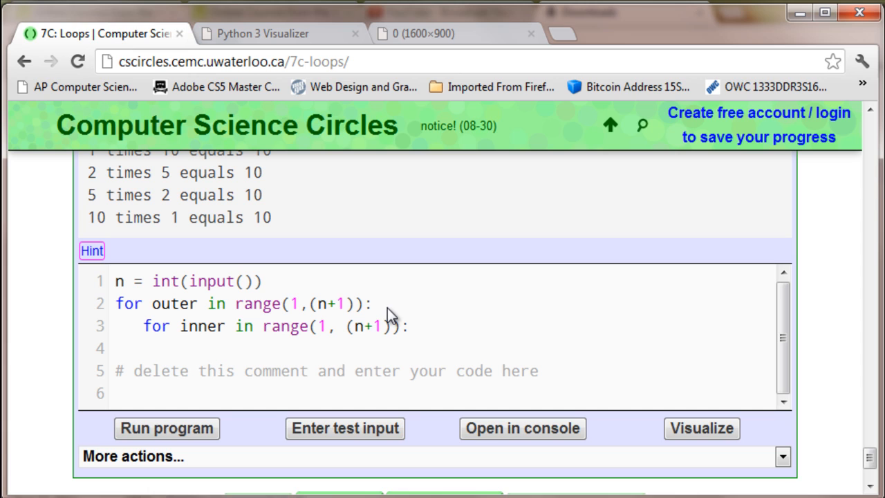
pyautogui.write('if')
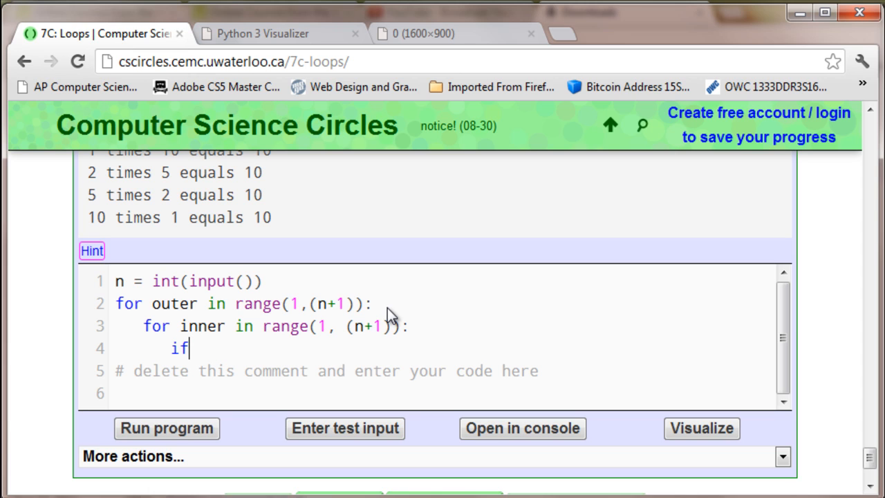
pyautogui.write('(outer')
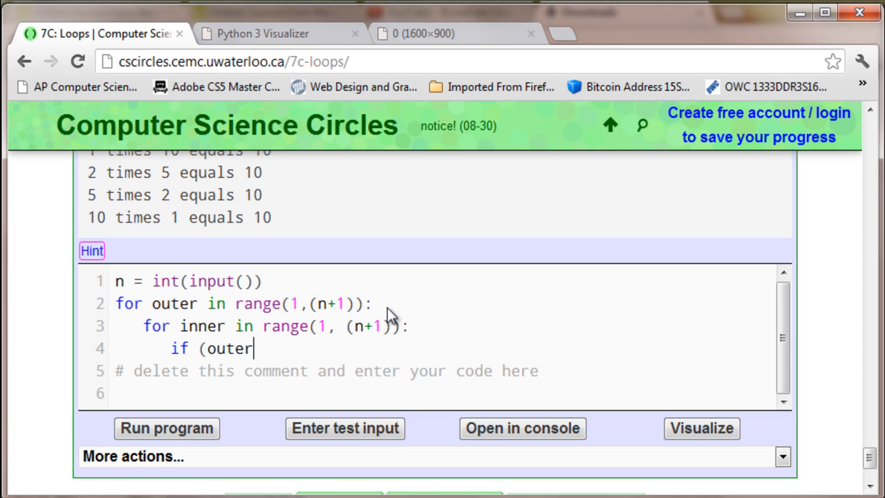
pyautogui.write('*inner) ==')
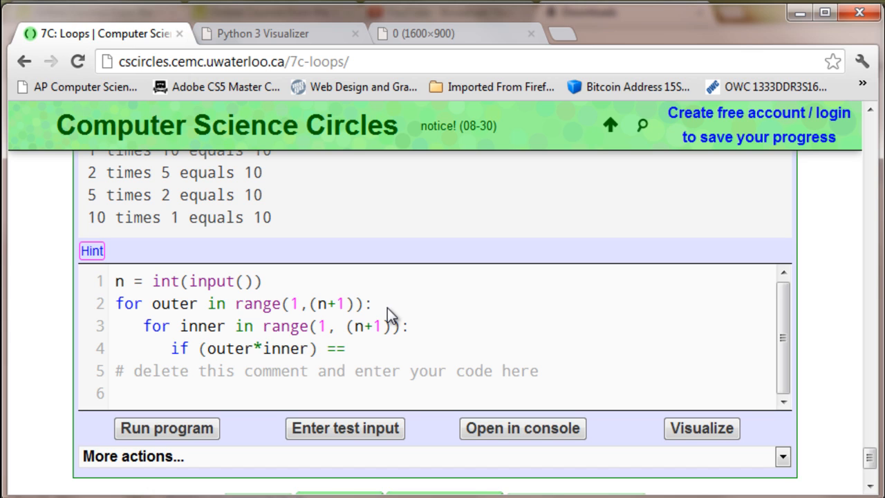
pyautogui.write('n:')
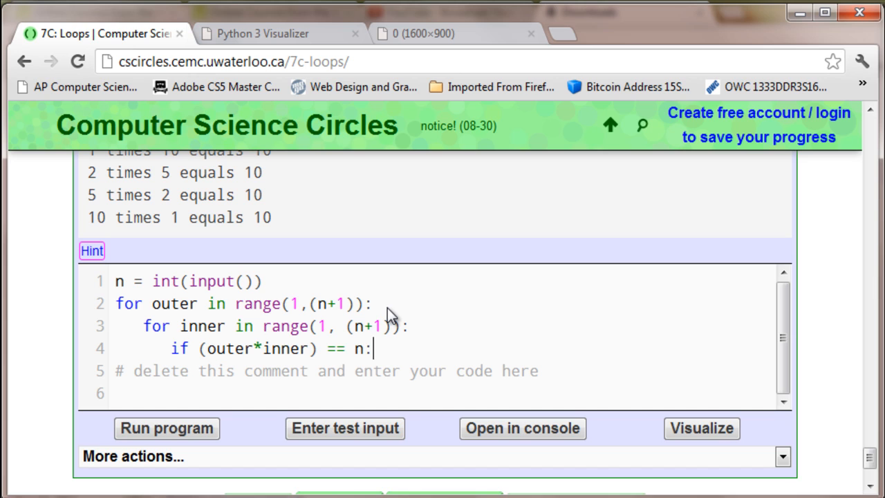
pyautogui.moveTo(252, 191)
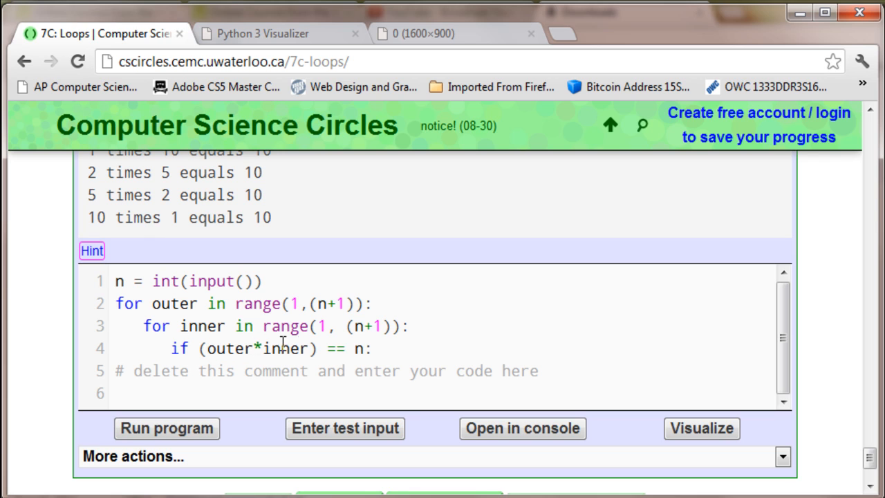
pyautogui.moveTo(210, 354)
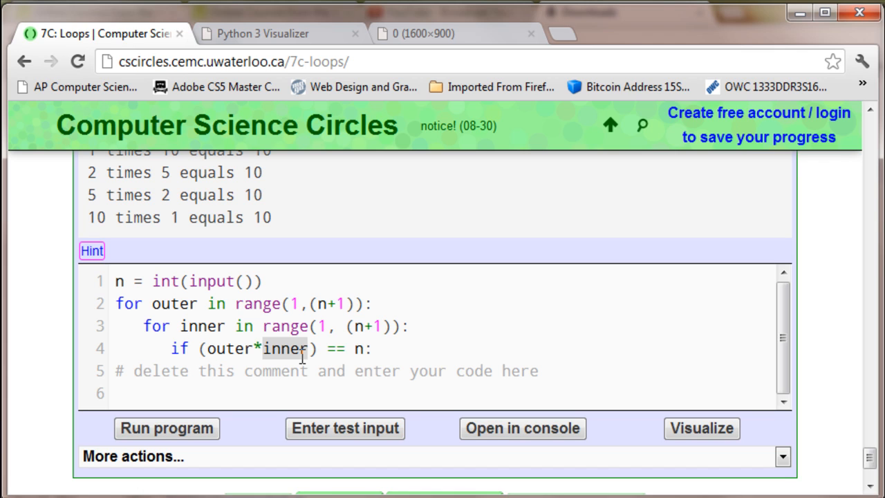
pyautogui.moveTo(309, 326)
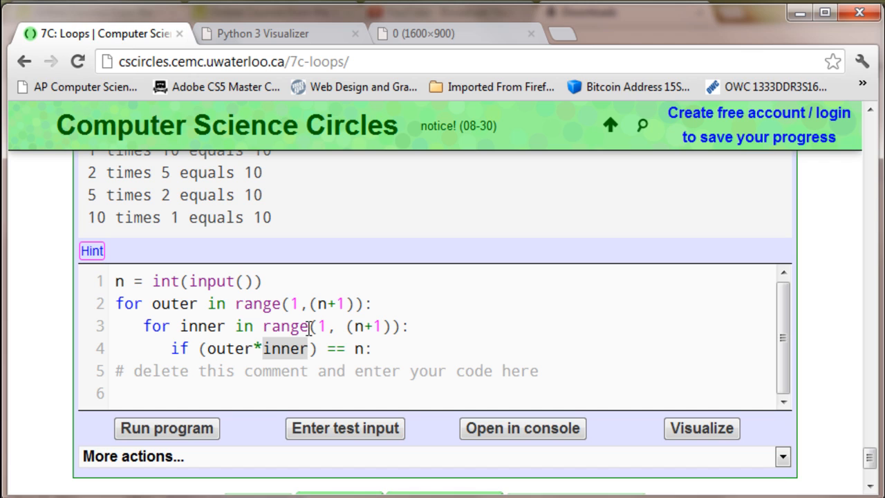
pyautogui.moveTo(293, 332)
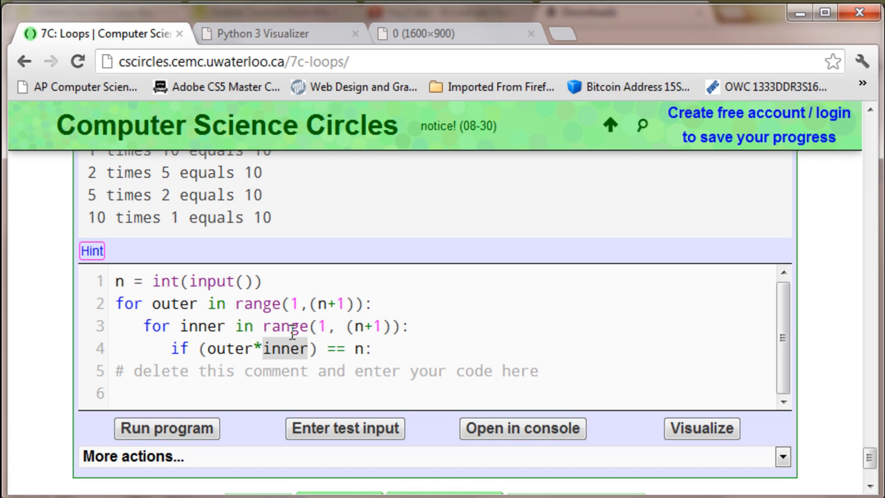
pyautogui.moveTo(348, 289)
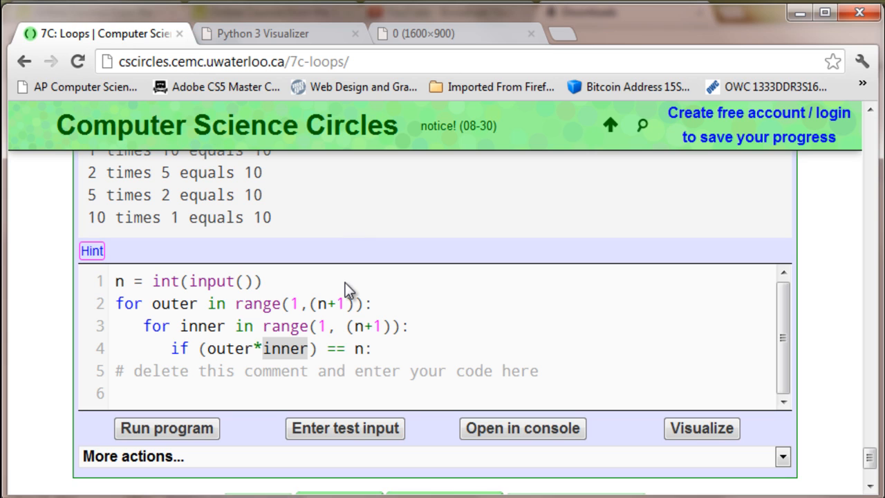
pyautogui.moveTo(501, 426)
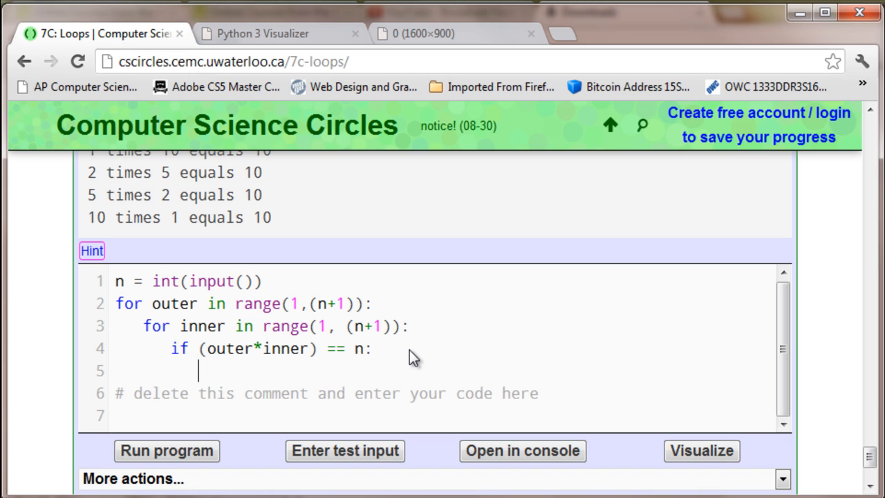
pyautogui.write('print')
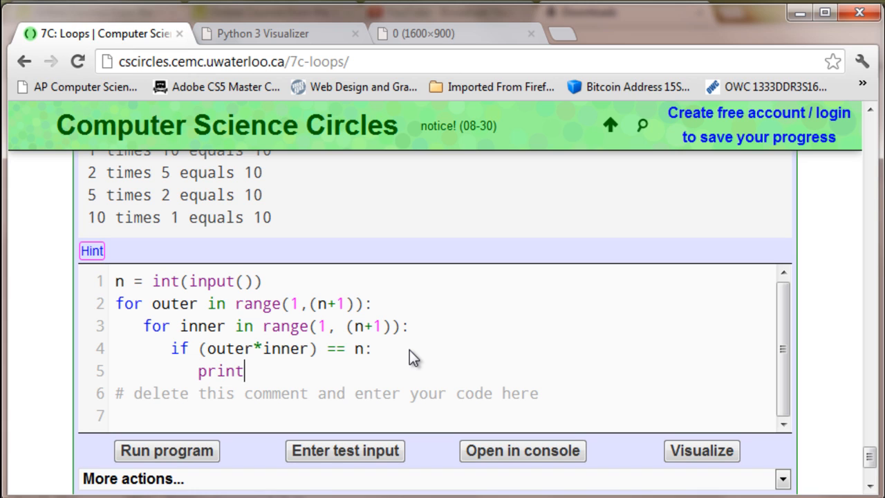
pyautogui.write('(str')
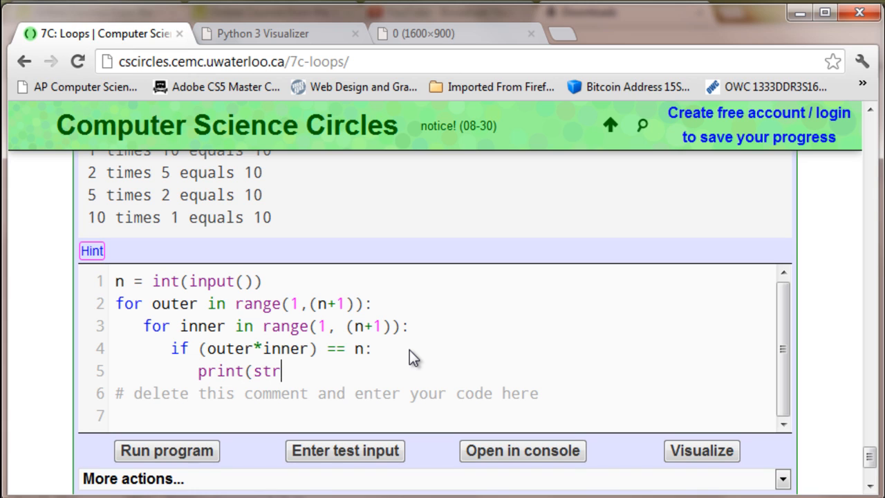
pyautogui.write('(')
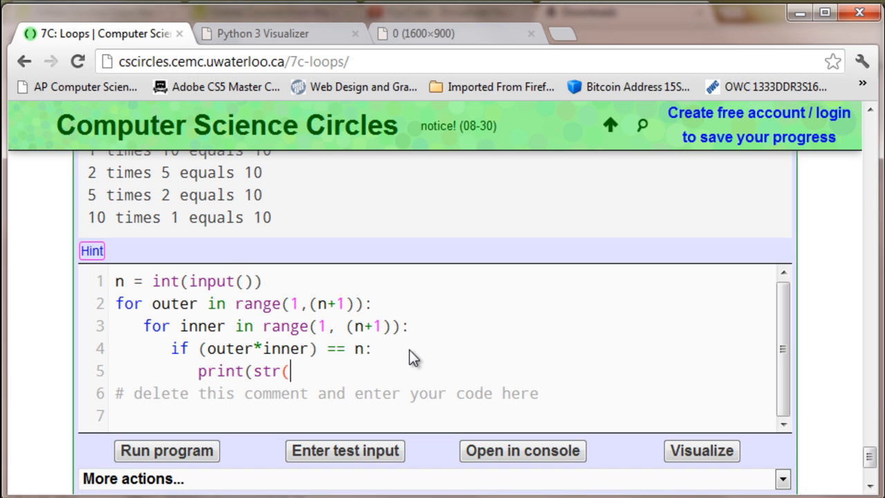
pyautogui.write('outer)+"')
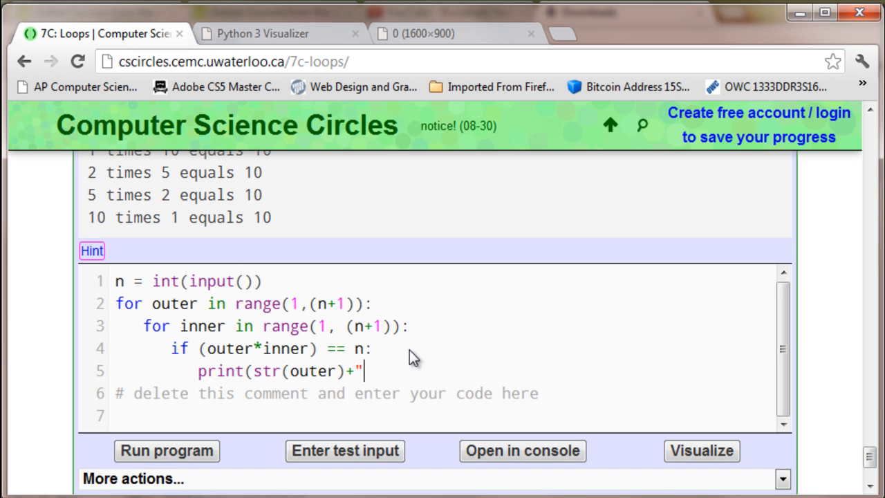
pyautogui.write('times')
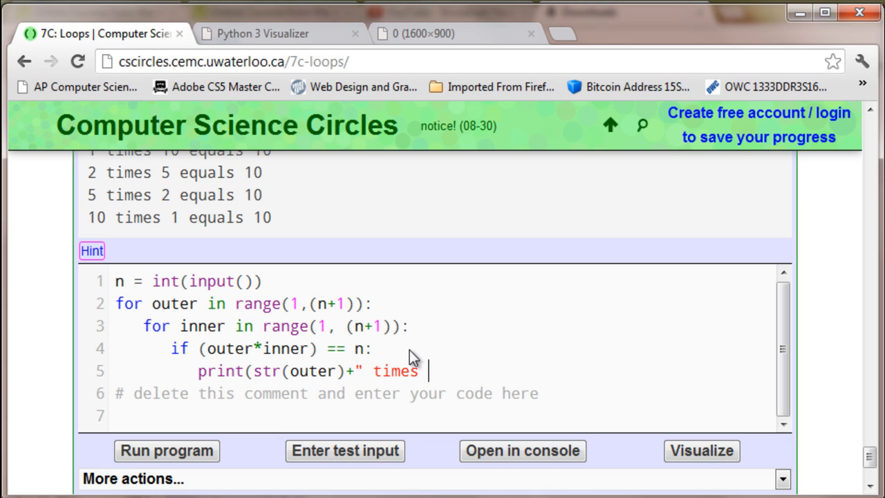
pyautogui.write('"+')
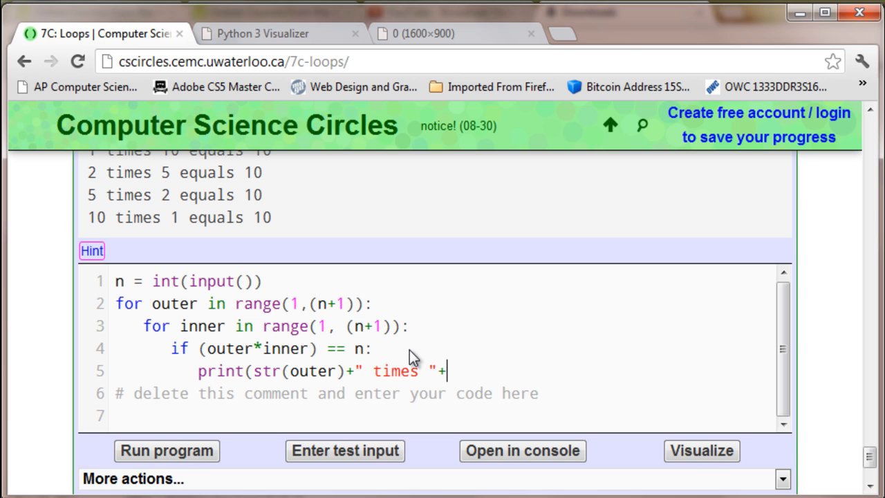
pyautogui.write('str(')
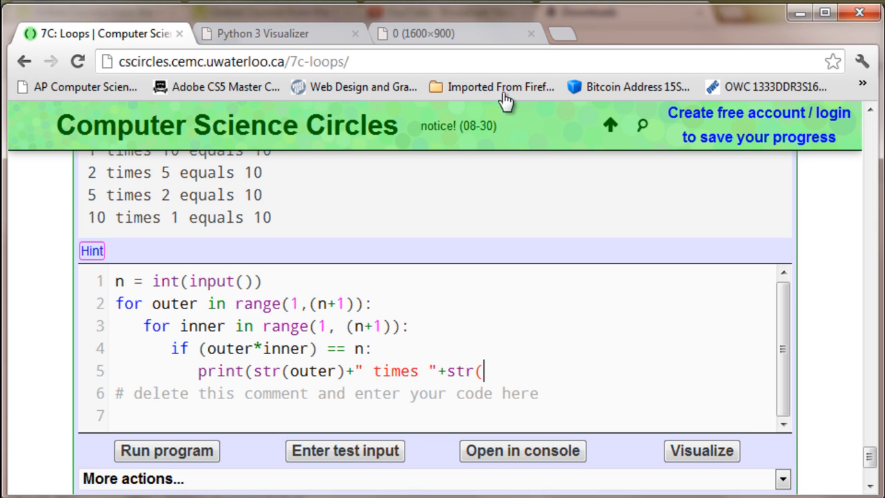
pyautogui.moveTo(435, 423)
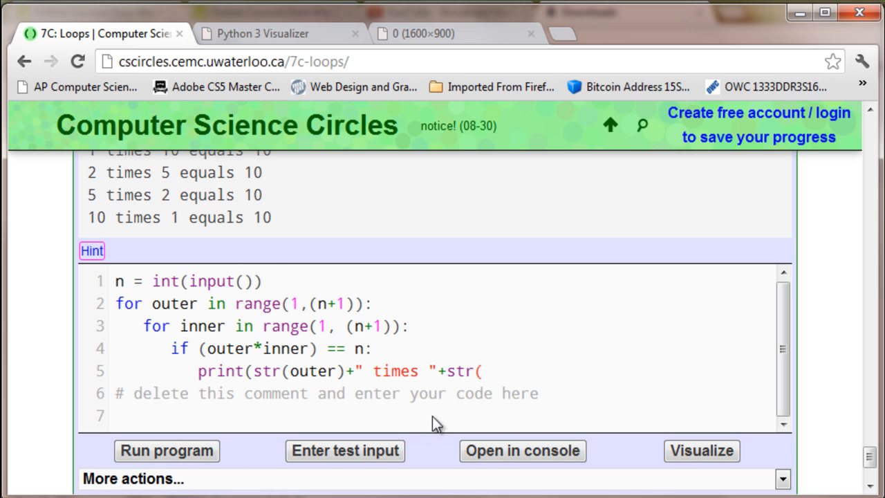
pyautogui.moveTo(501, 376)
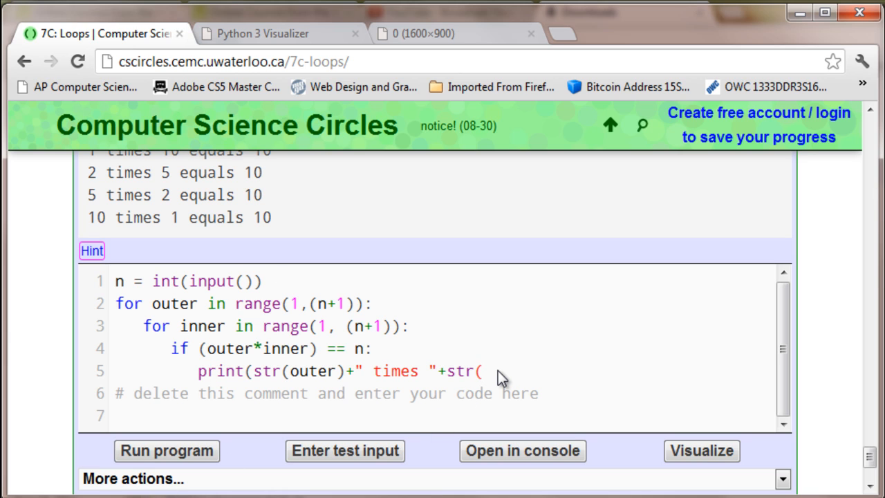
pyautogui.write('inner')
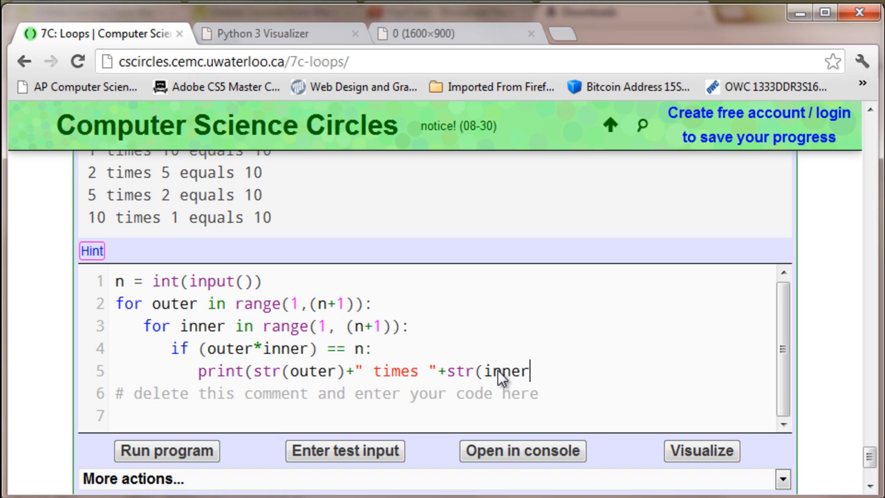
pyautogui.write(')+" q')
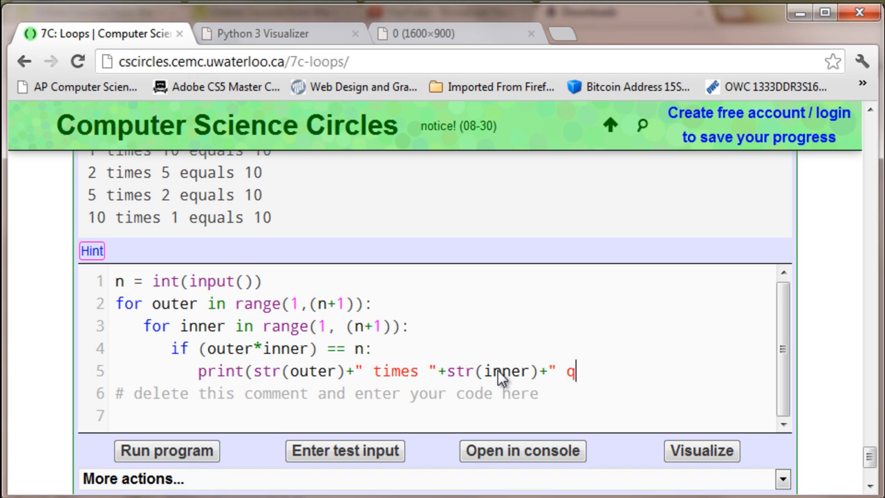
pyautogui.write('quals')
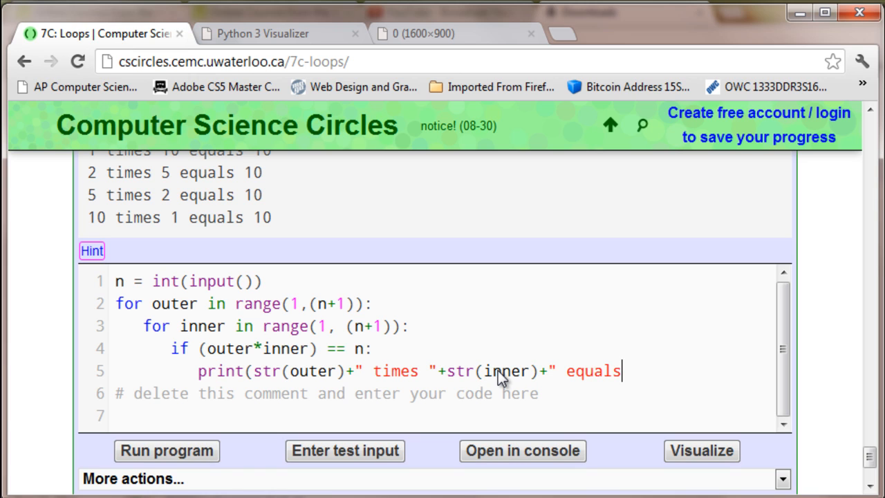
pyautogui.write('"+s')
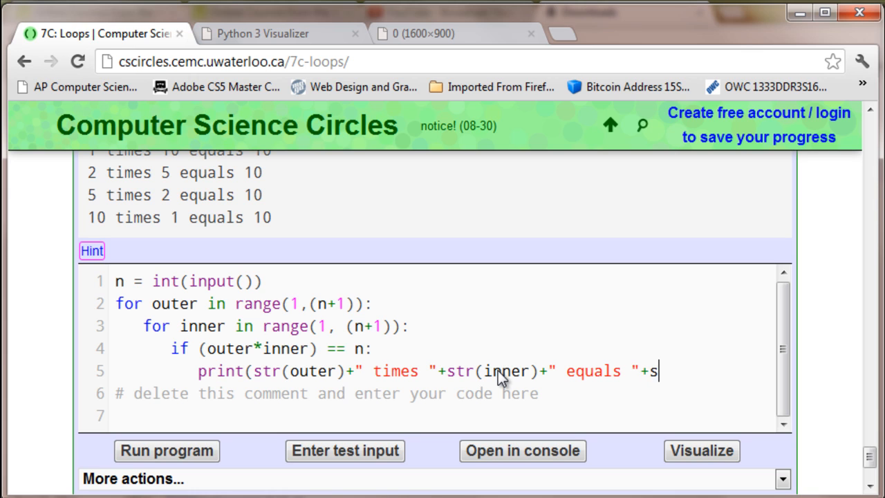
pyautogui.write('tr(n')
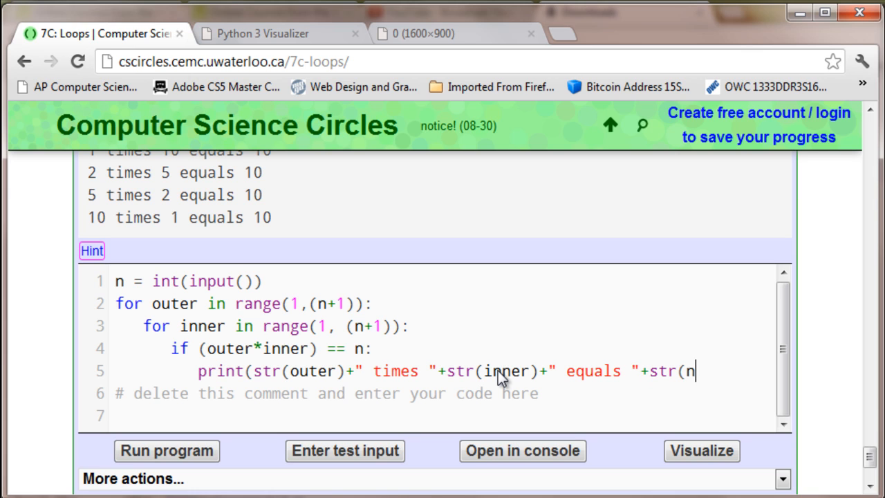
pyautogui.write('))')
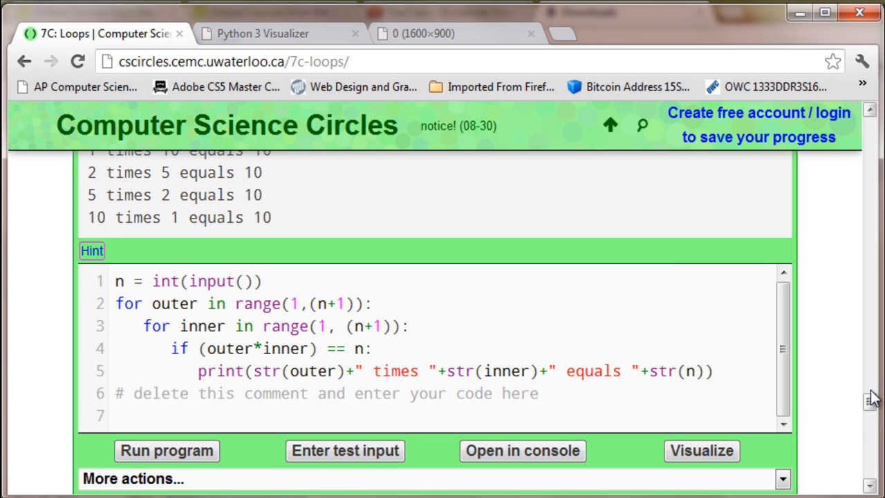
pyautogui.scroll(-3)
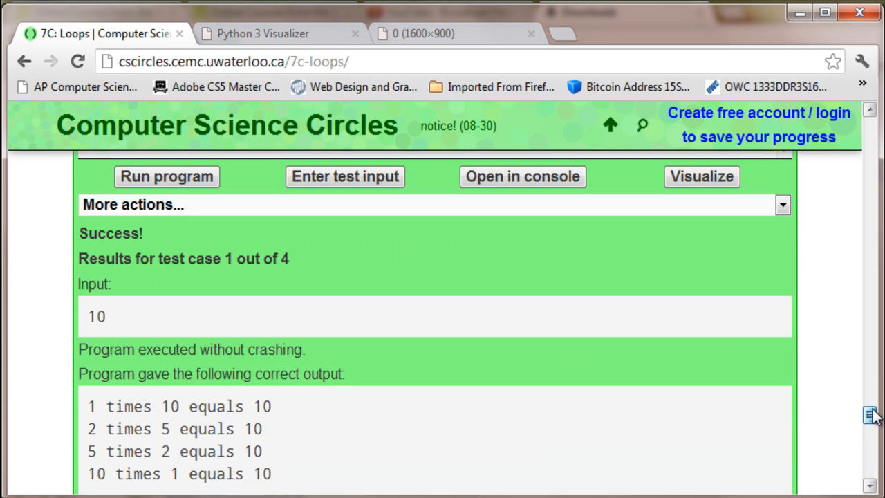
pyautogui.moveTo(809, 395)
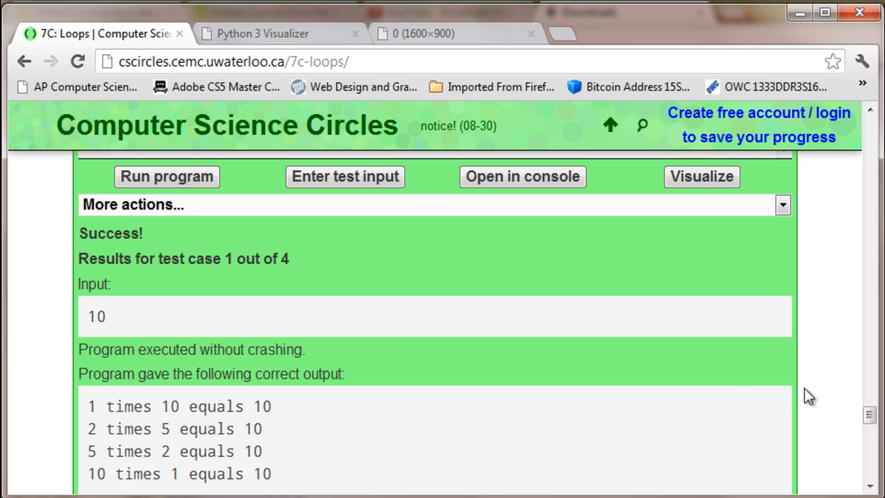
pyautogui.scroll(-3)
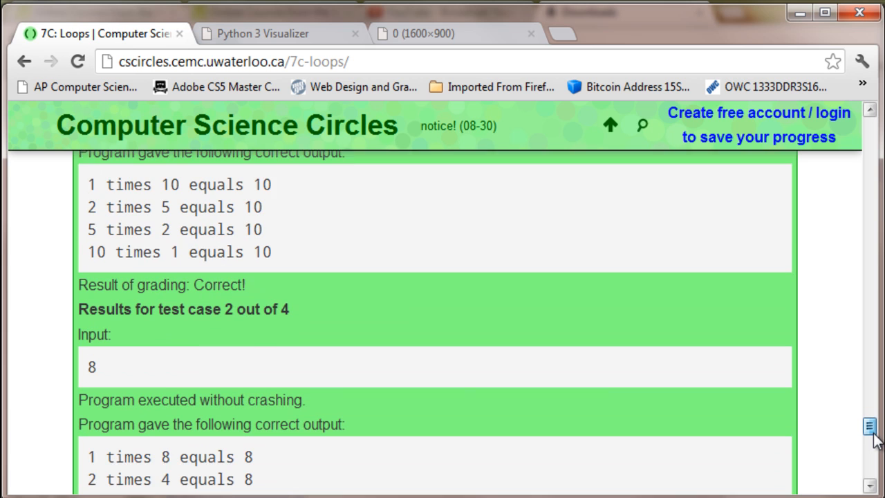
pyautogui.scroll(-3)
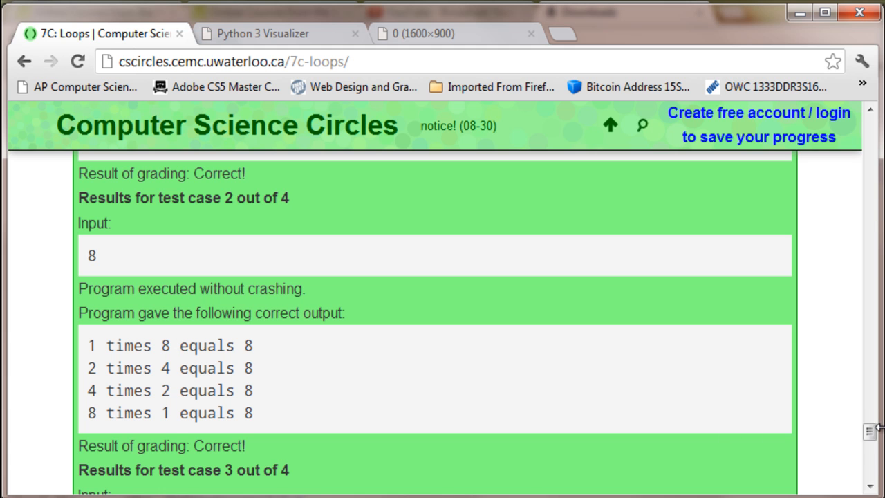
pyautogui.scroll(-3)
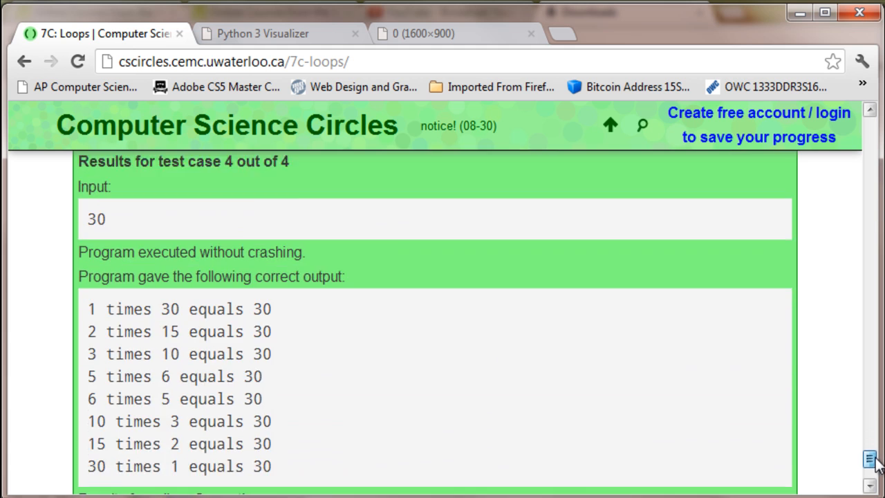
pyautogui.scroll(-3)
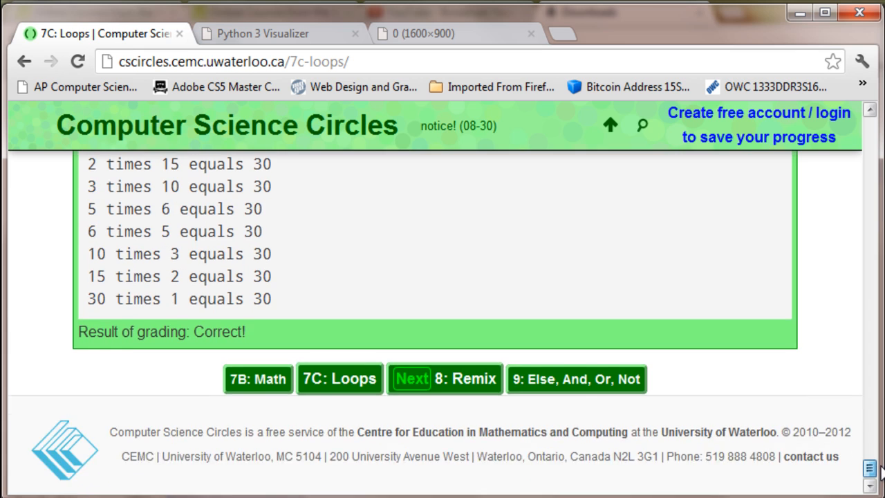
pyautogui.scroll(3)
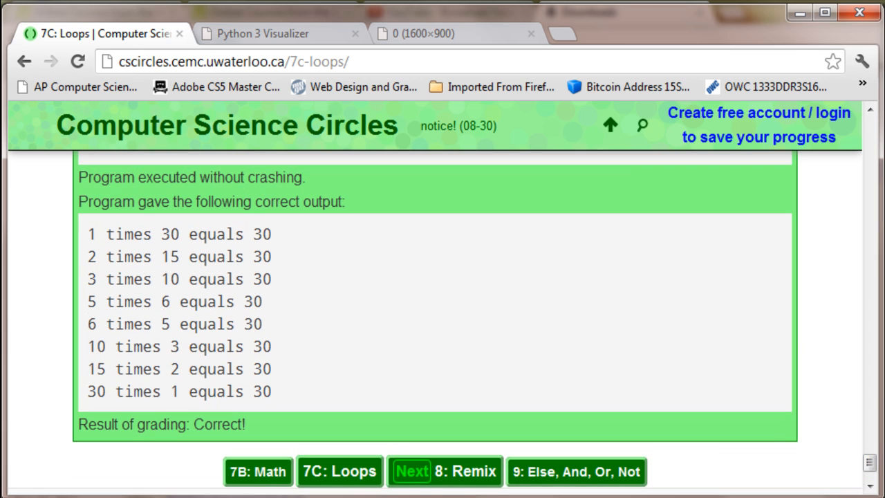